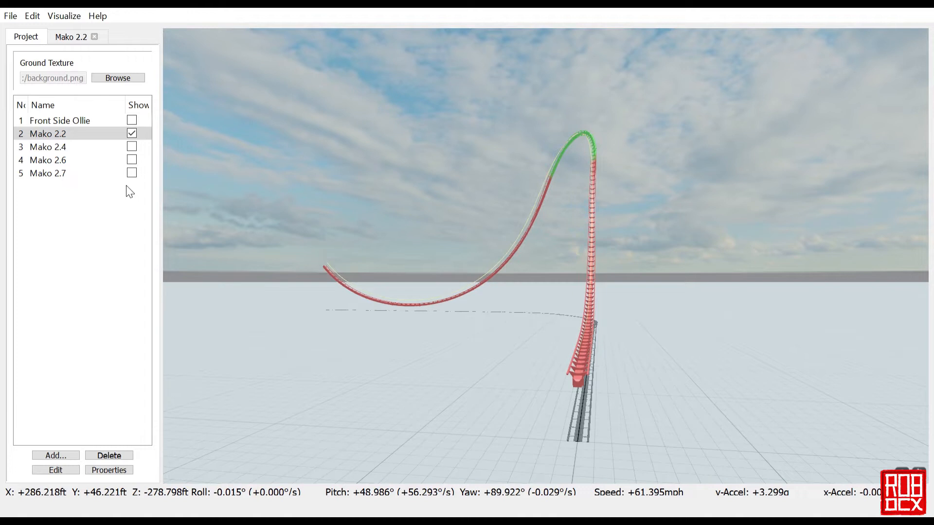
mouse_move(159, 211)
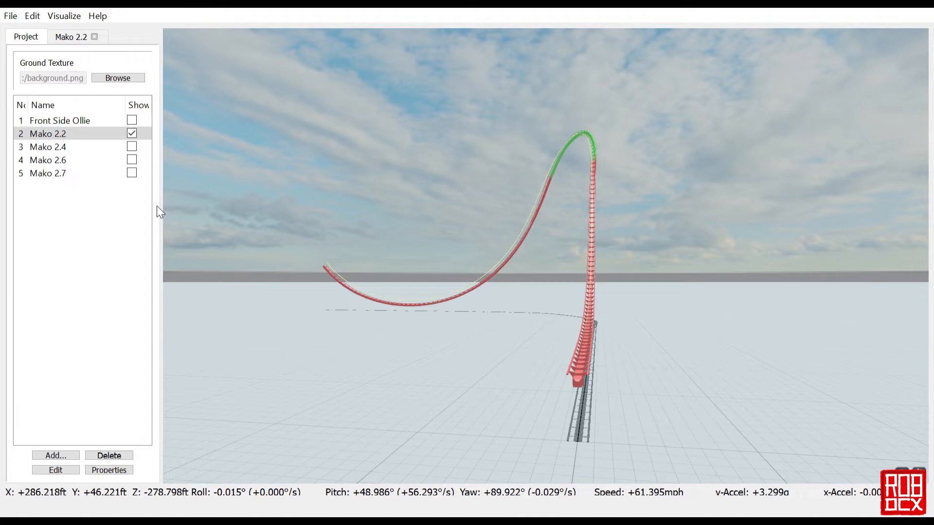
mouse_move(145, 210)
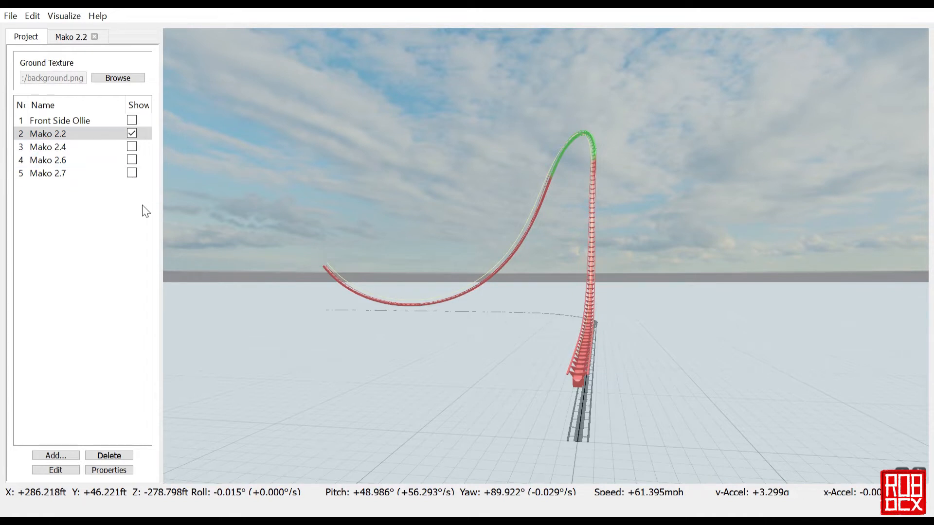
mouse_move(71, 432)
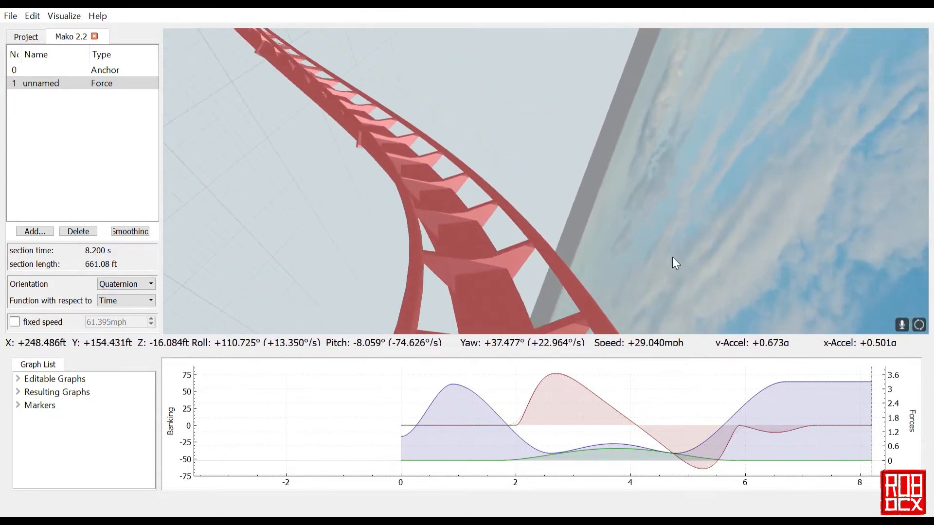
mouse_move(636, 390)
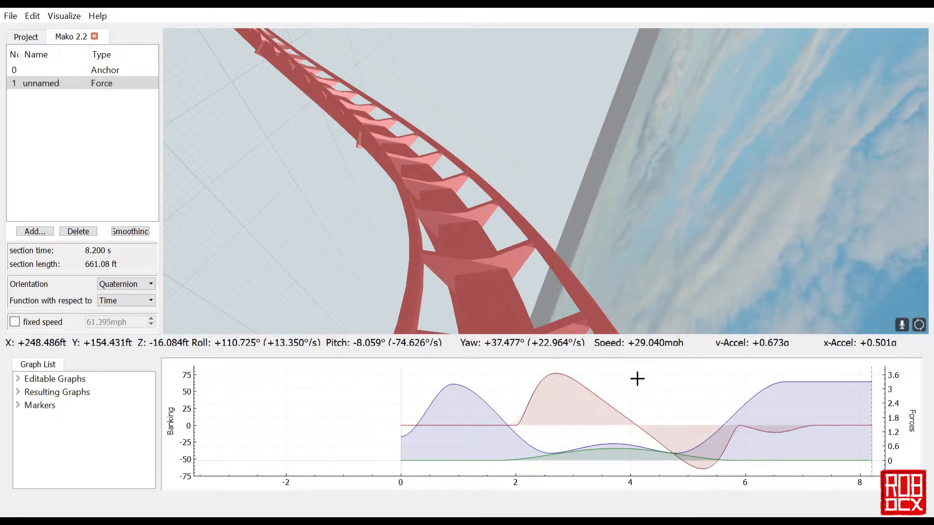
mouse_move(546, 430)
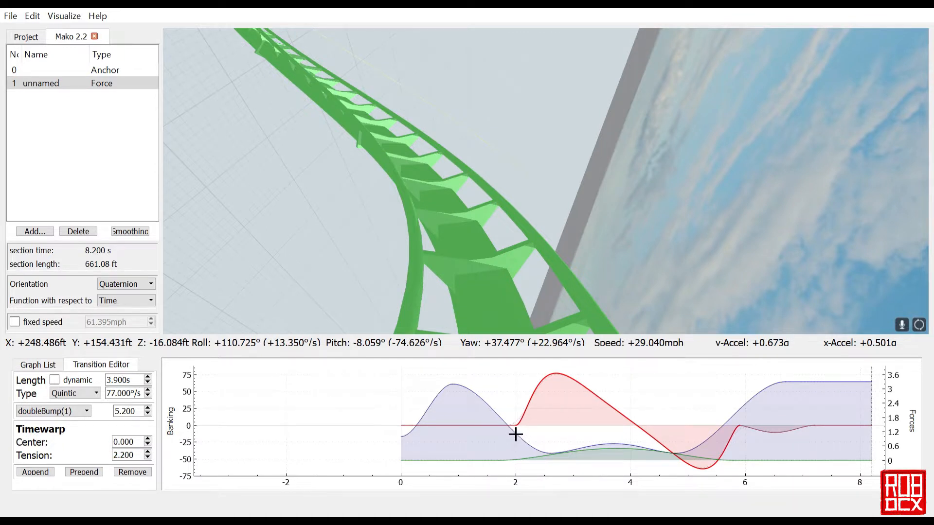
mouse_move(602, 405)
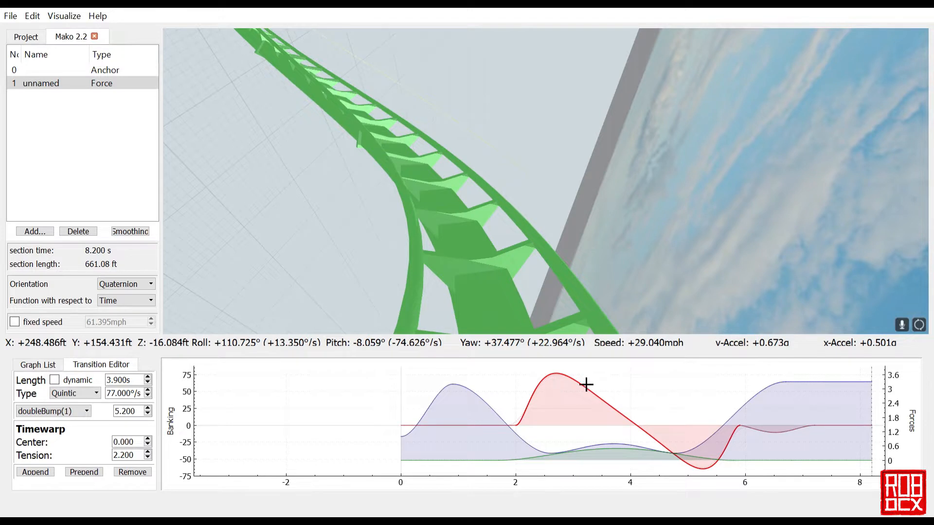
mouse_move(595, 415)
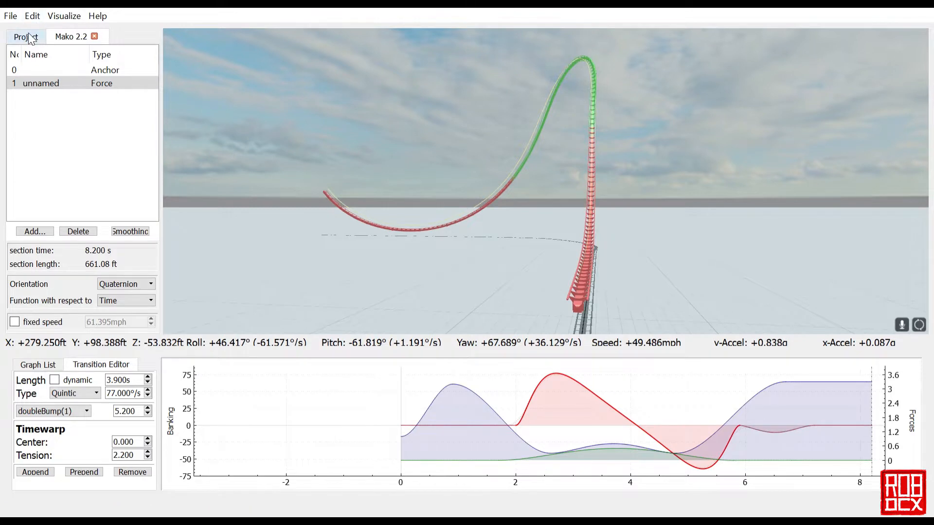
- Return to the Graph List to reach Mako 2.2's 4.1 s quartic force transition
left_click(22, 36)
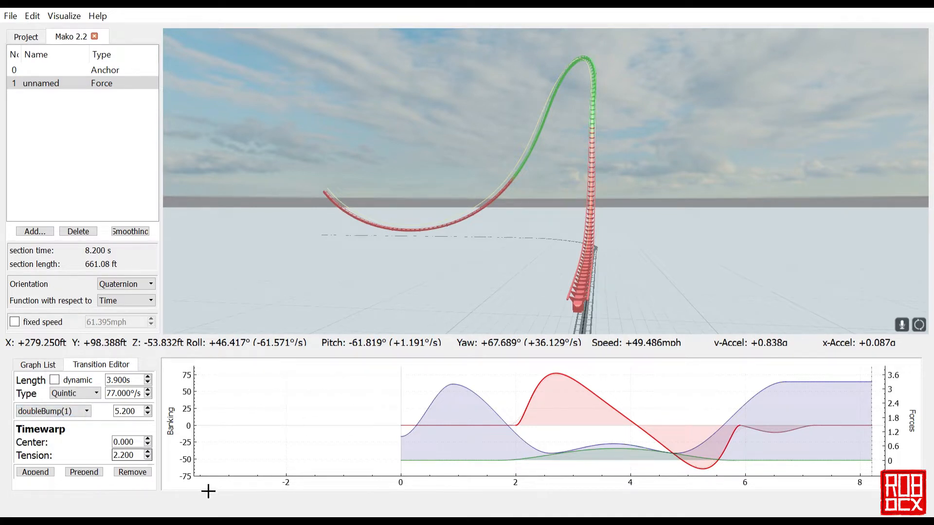
mouse_move(509, 450)
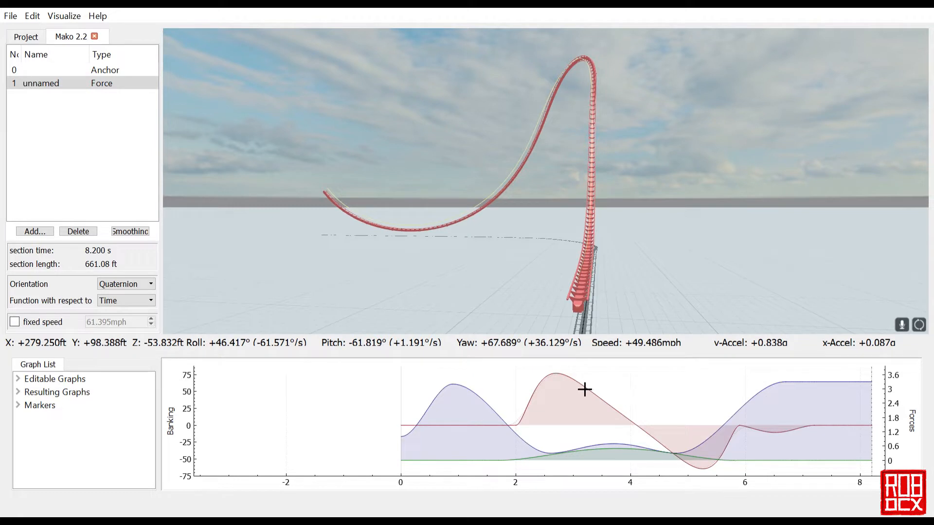
mouse_move(623, 474)
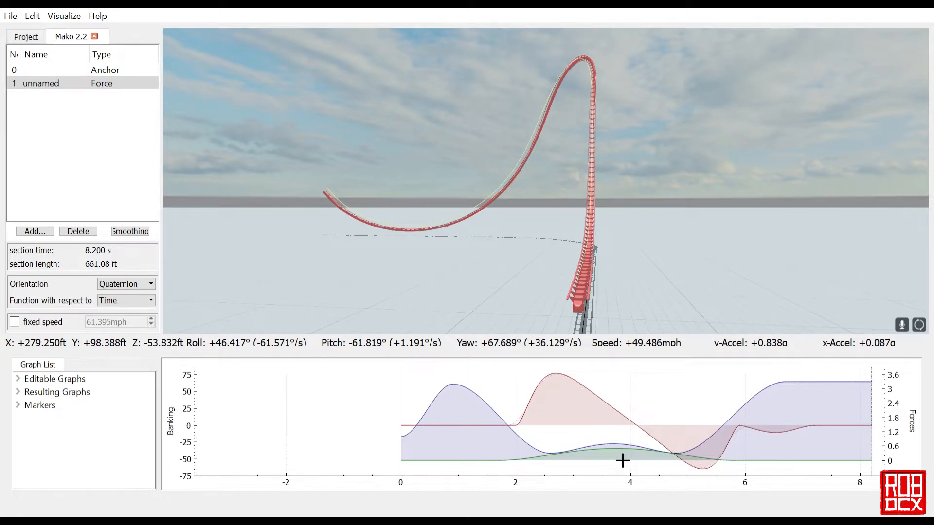
mouse_move(589, 454)
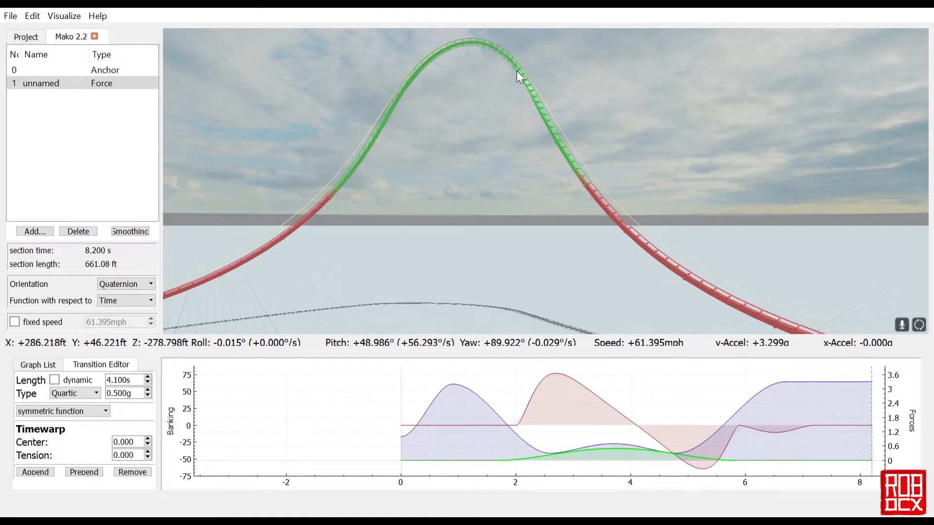
mouse_move(510, 194)
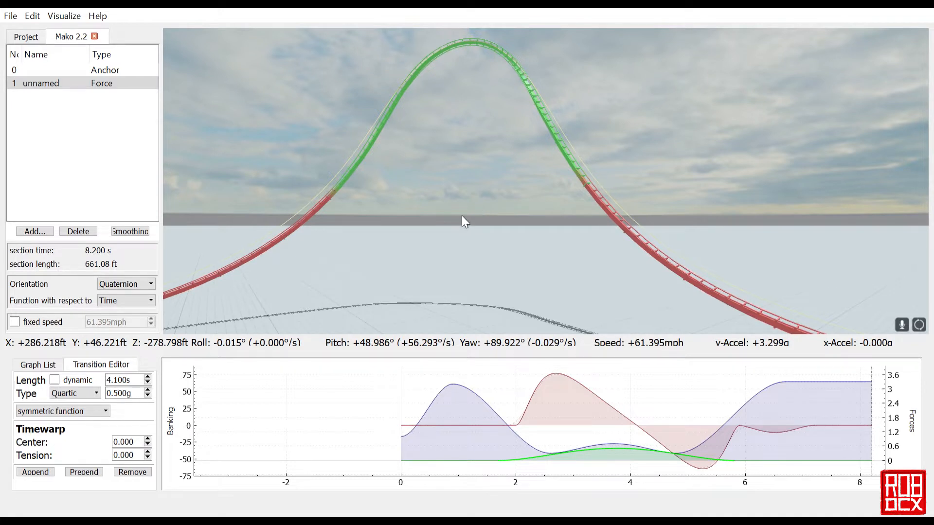
mouse_move(193, 185)
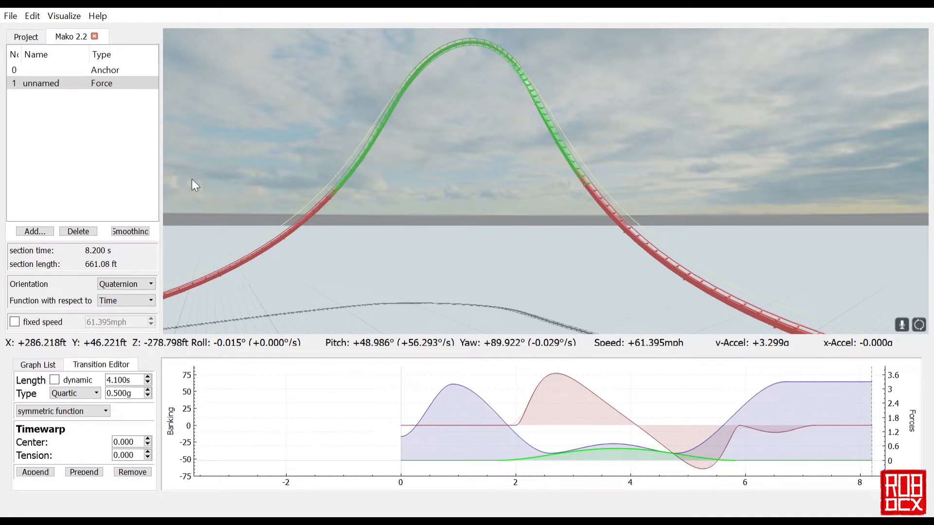
mouse_move(95, 42)
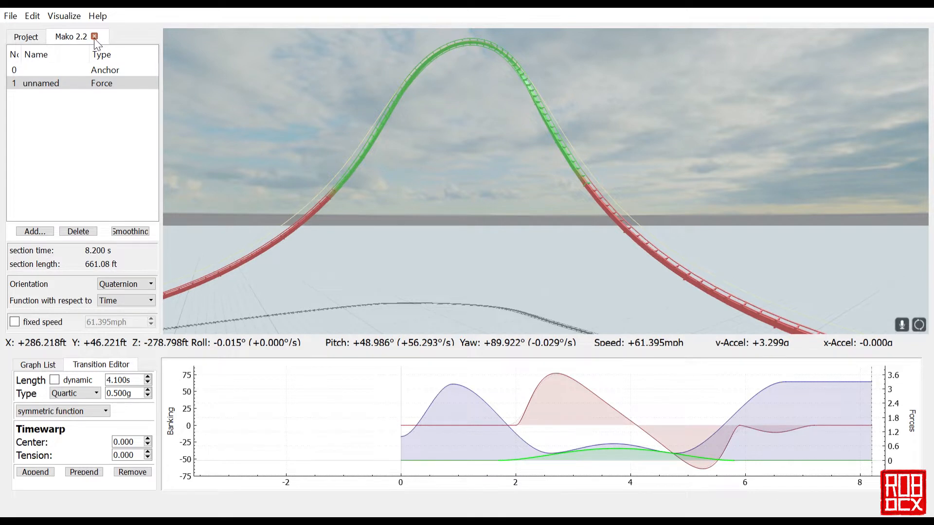
- Leave the Mako 2.2 editor and show the Mako 2.4 element in the view
left_click(94, 37)
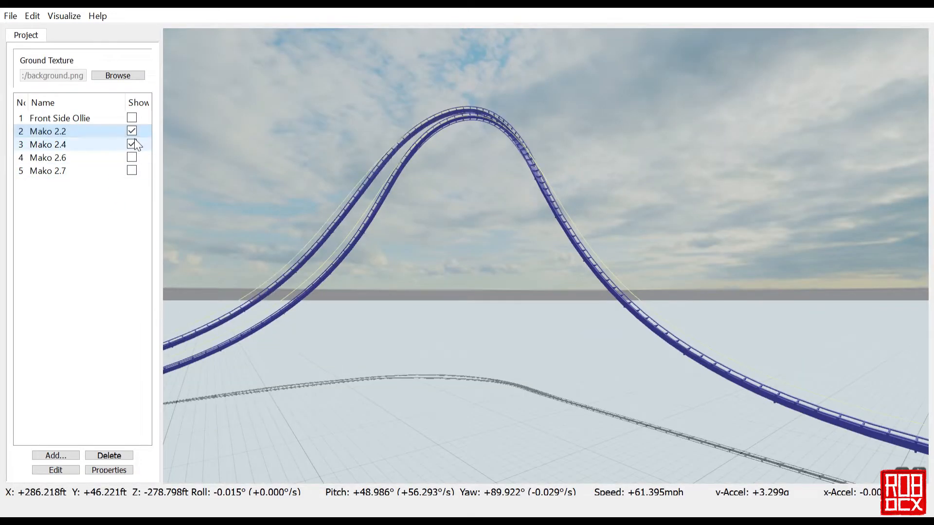
left_click(131, 130)
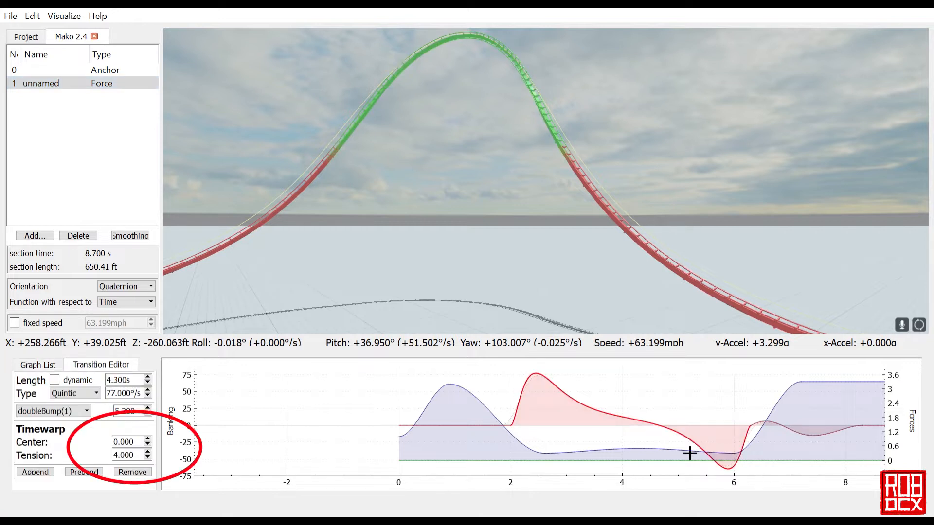
mouse_move(180, 434)
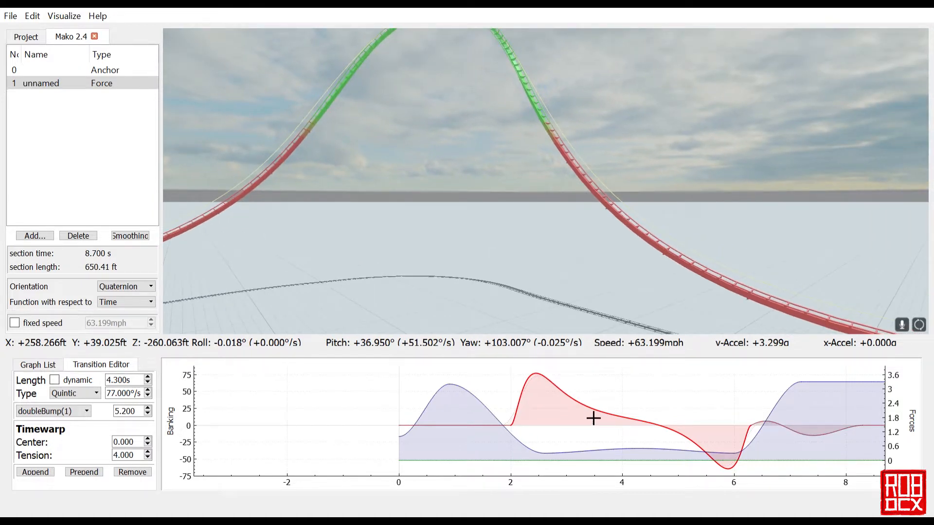
mouse_move(531, 329)
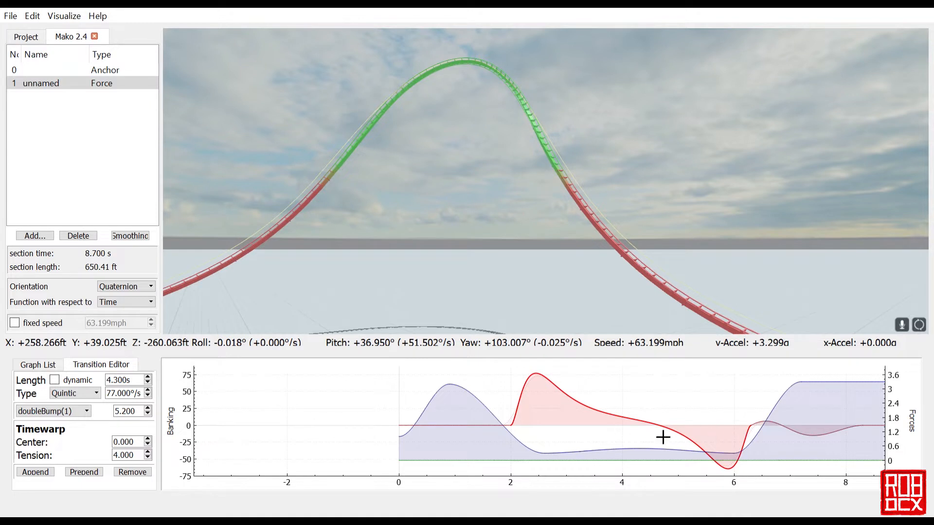
mouse_move(619, 448)
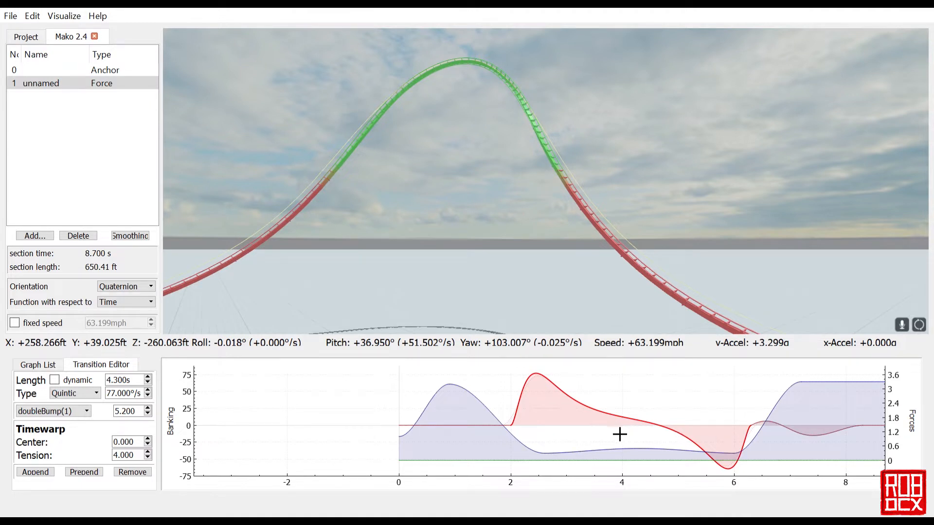
mouse_move(29, 169)
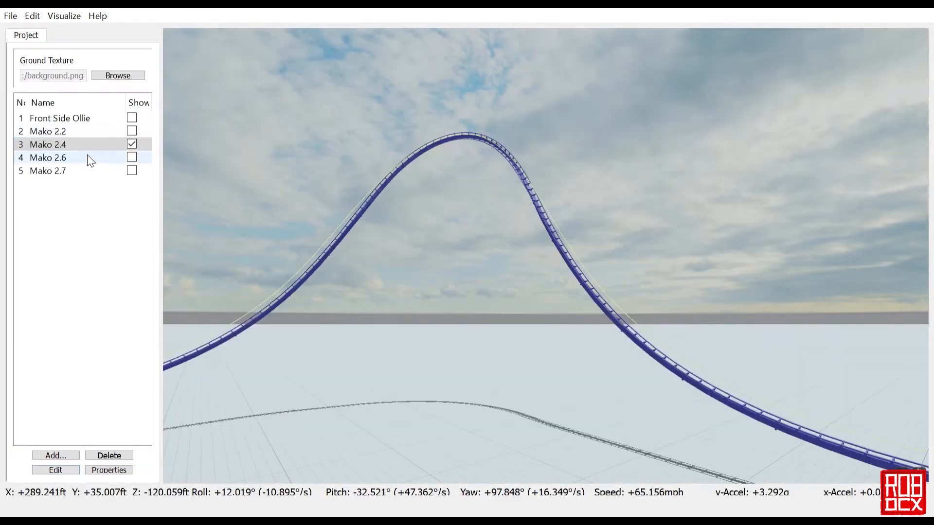
- Swap Mako 2.4 for Mako 2.6 in the view, inspect its force section, then leave its editor
left_click(132, 144)
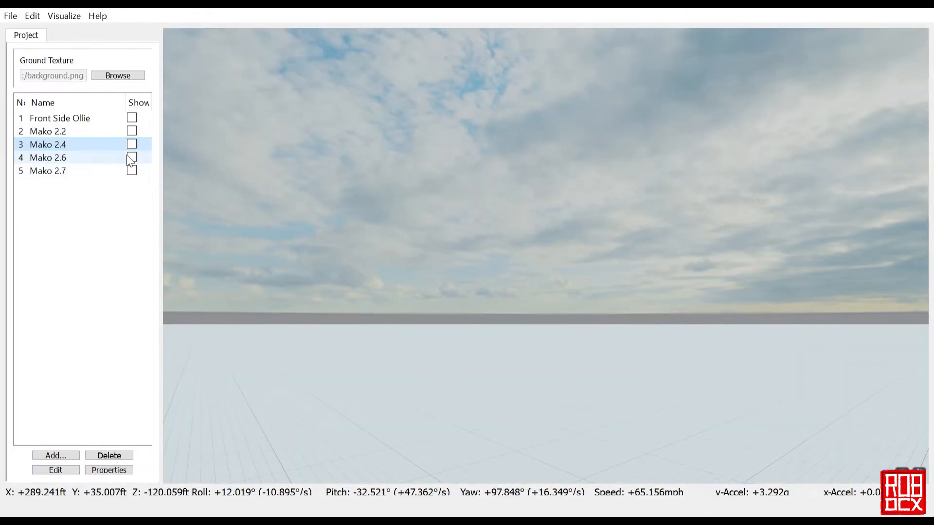
left_click(131, 157)
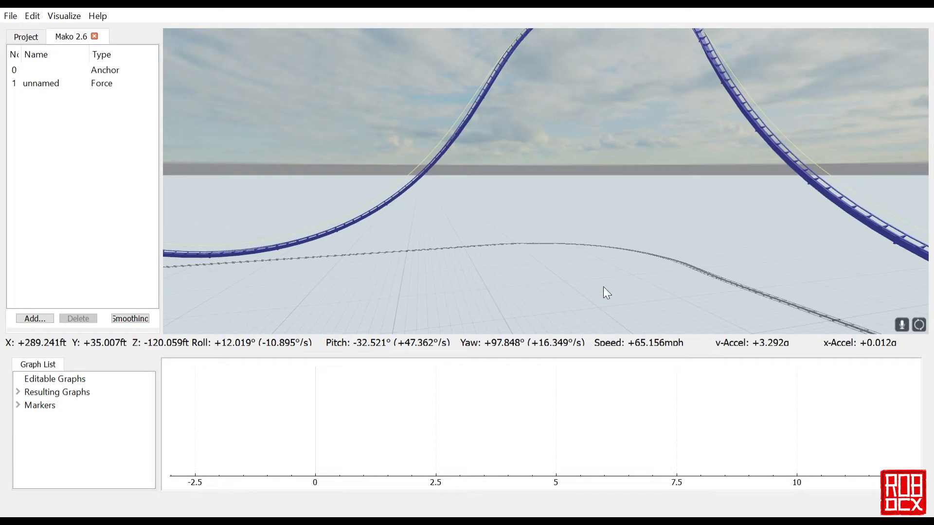
left_click(41, 82)
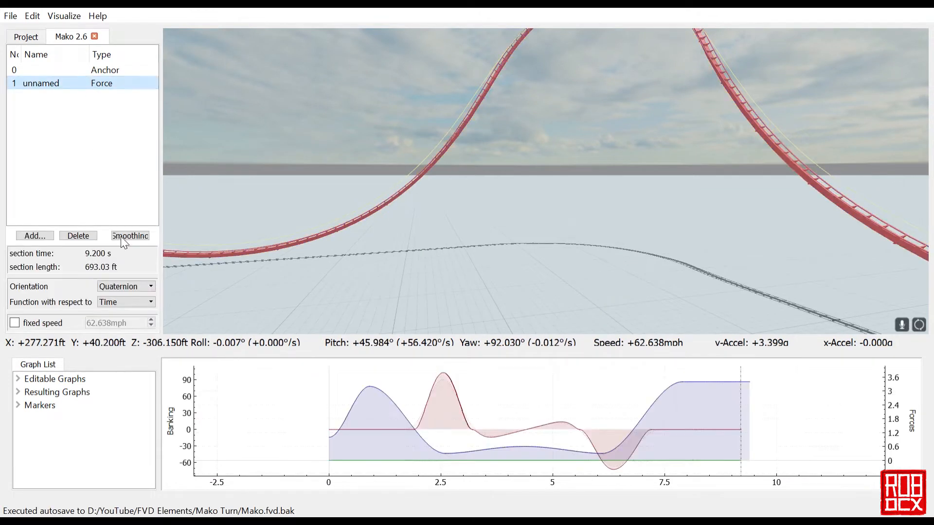
mouse_move(483, 433)
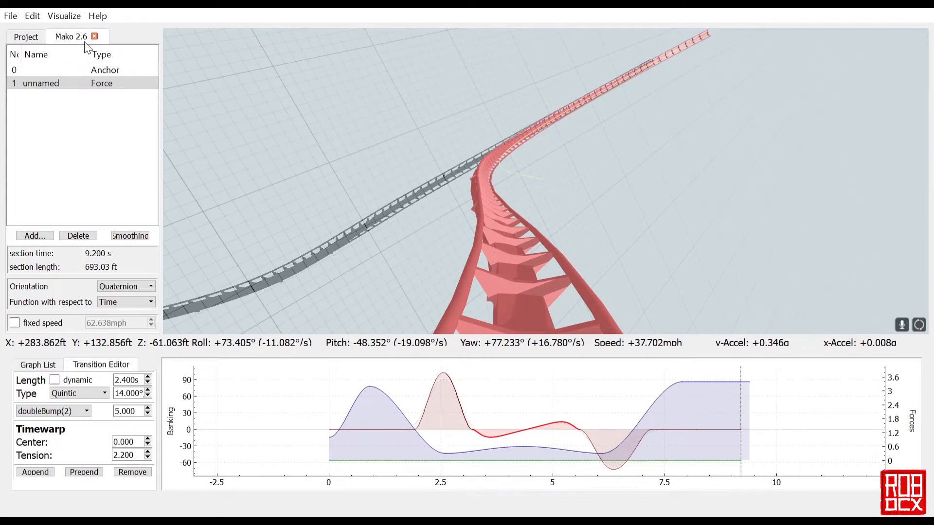
left_click(96, 36)
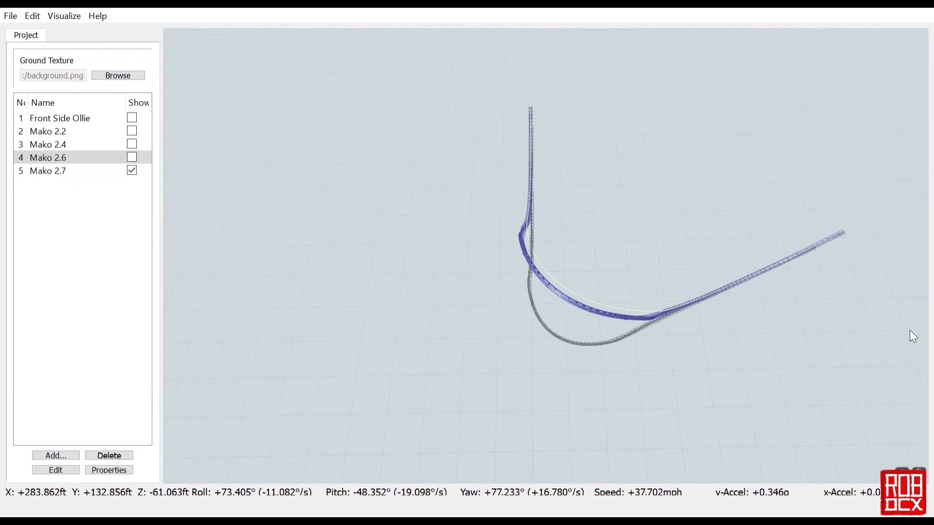
mouse_move(671, 299)
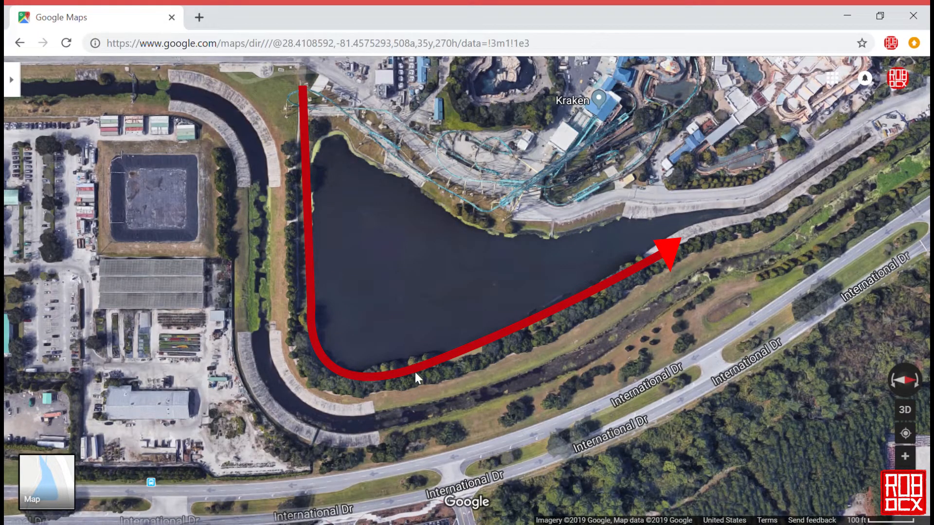
mouse_move(470, 336)
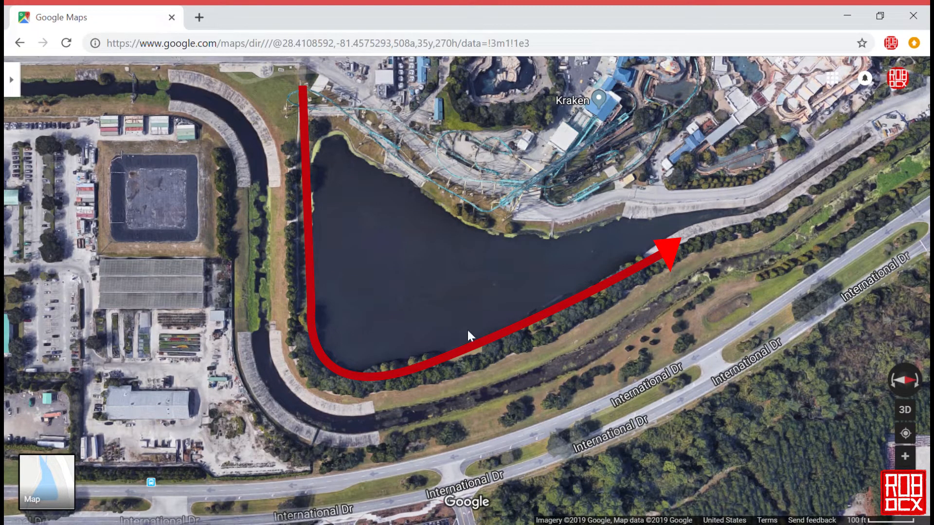
mouse_move(301, 156)
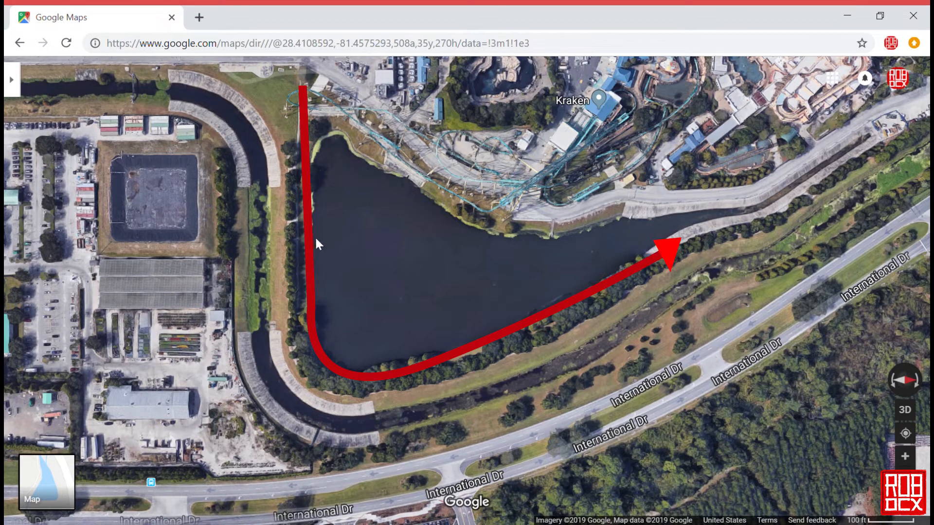
mouse_move(539, 298)
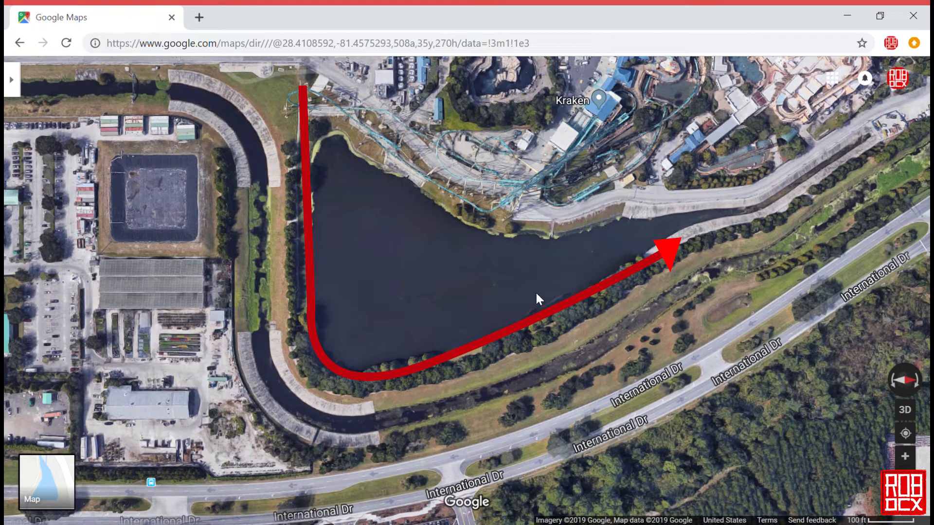
mouse_move(329, 282)
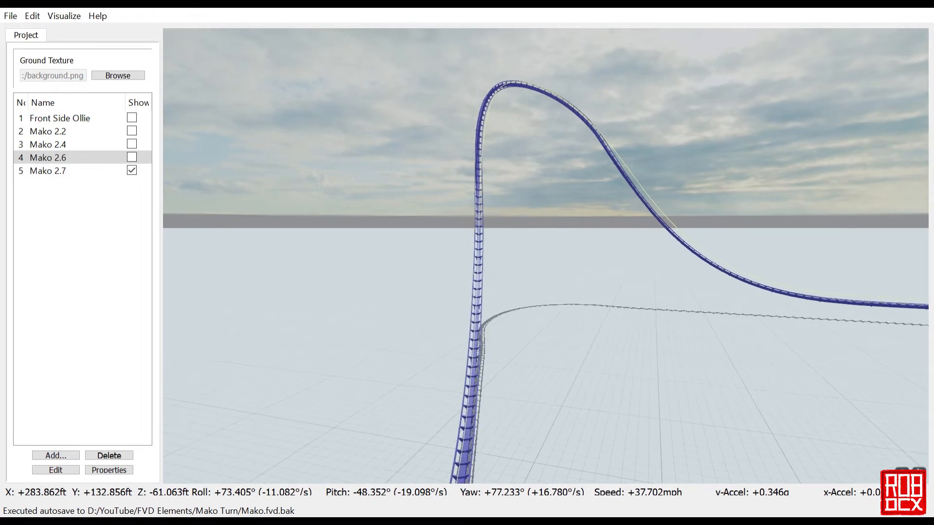
mouse_move(463, 217)
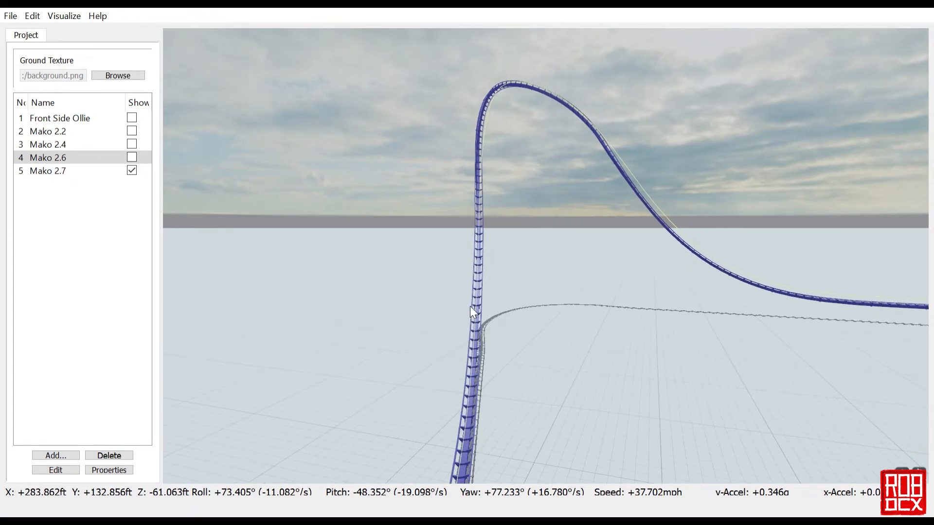
- Select Mako 2.7 in the project list and bring up its anchor and force sections
left_click(47, 170)
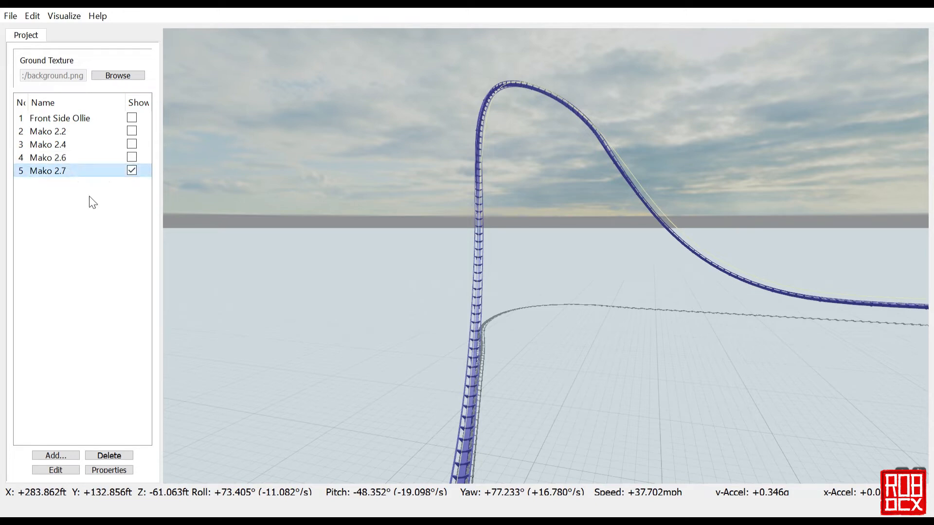
double_click(47, 171)
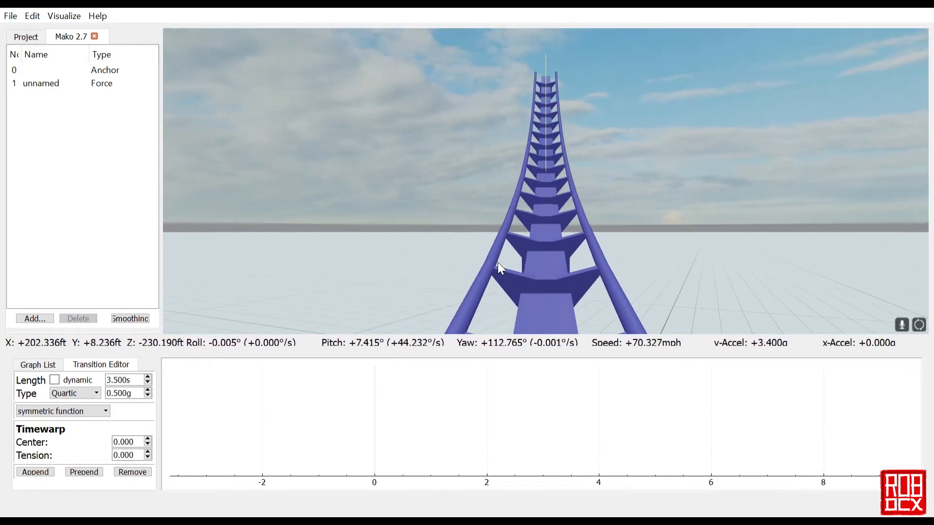
- In Mako 2.7's Force section, select the dip transition and try a stronger negative force value
left_click(40, 83)
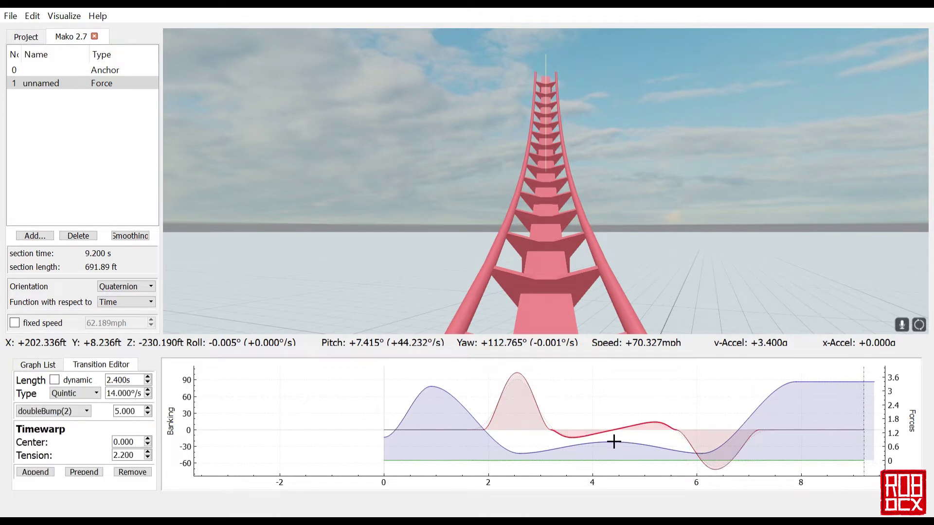
mouse_move(525, 471)
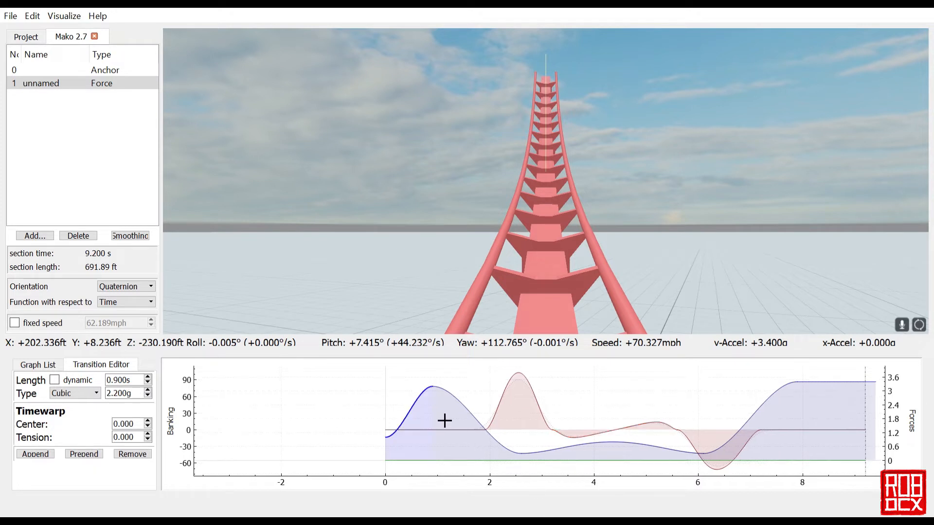
left_click_drag(444, 422, 523, 460)
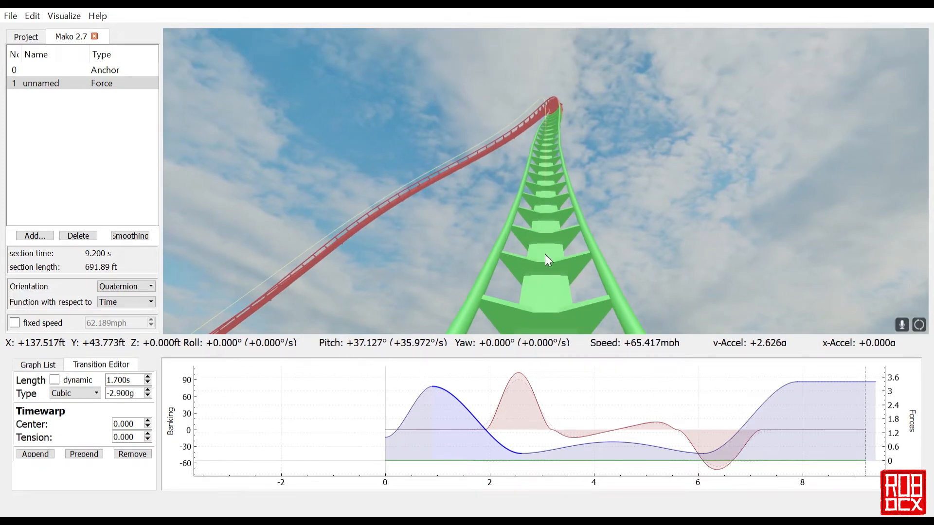
mouse_move(557, 133)
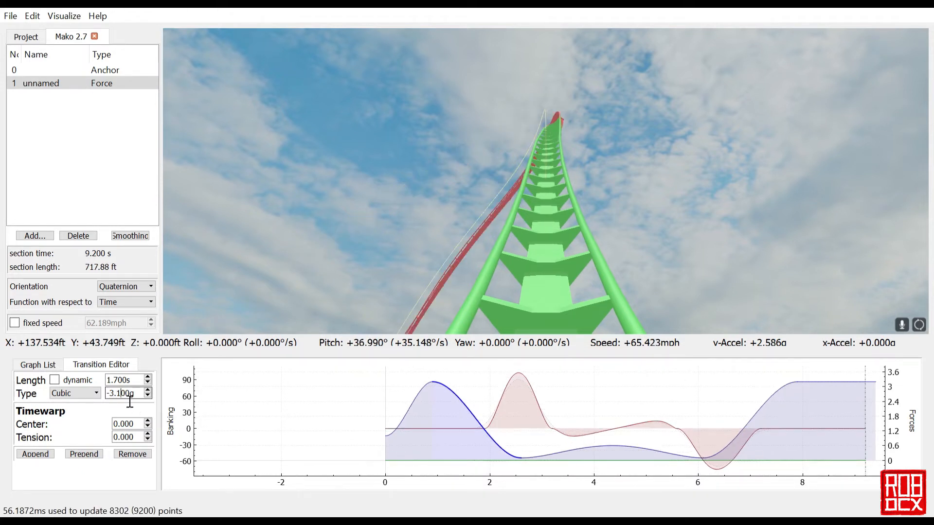
left_click(147, 389)
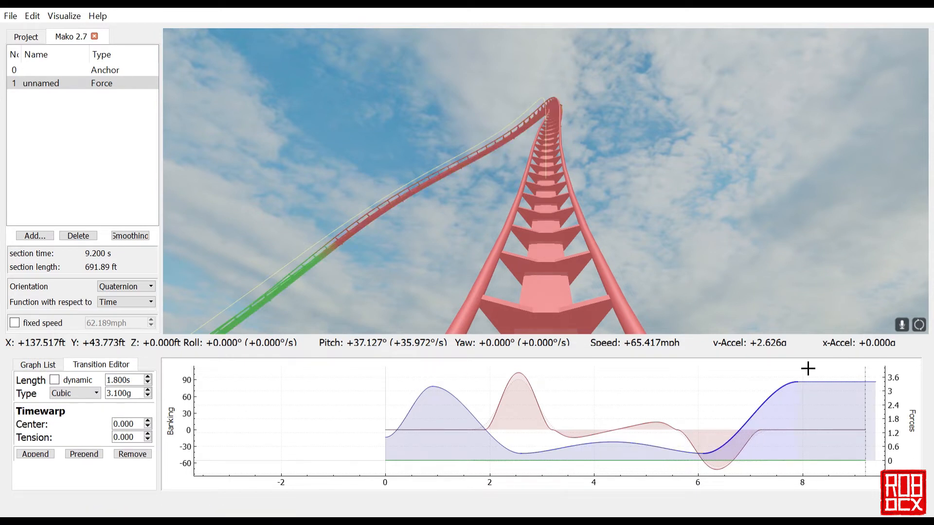
mouse_move(545, 248)
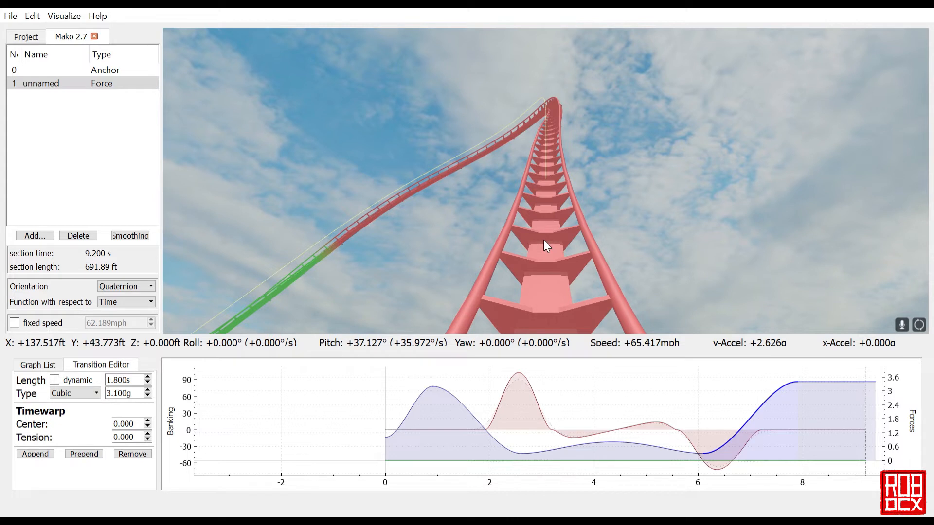
mouse_move(529, 224)
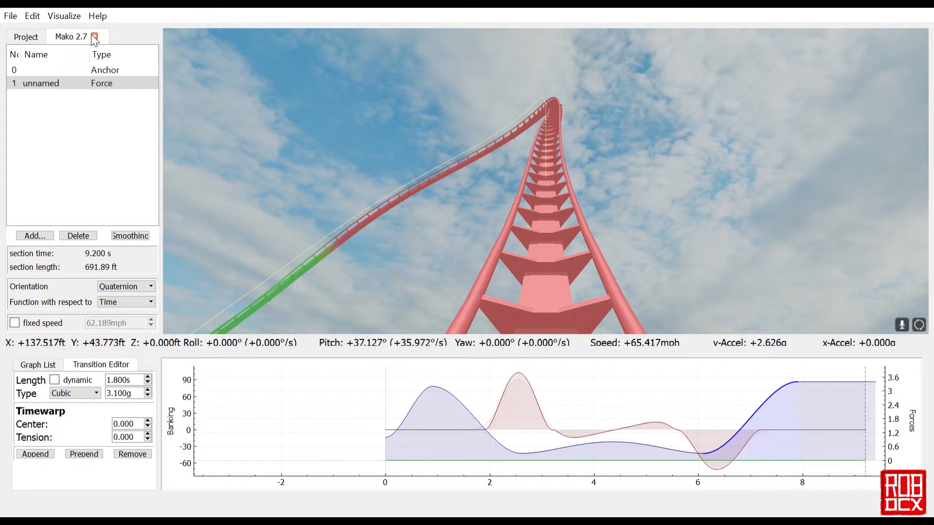
- Leave the Mako 2.7 editor and hide its track from the view
left_click(96, 37)
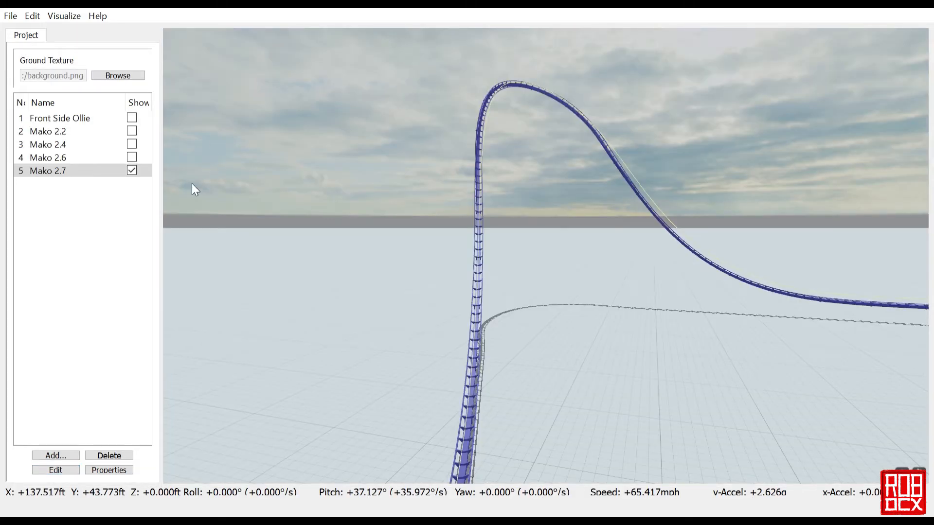
left_click(131, 170)
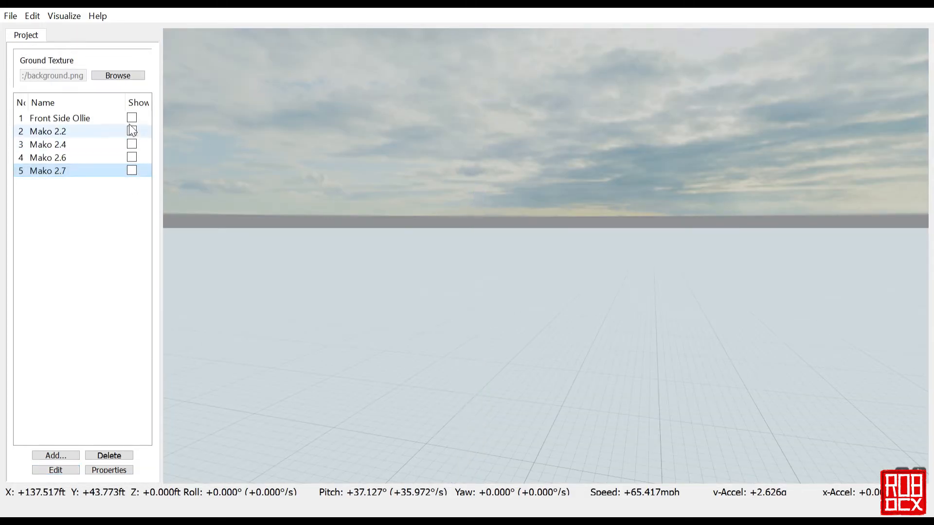
left_click(58, 118)
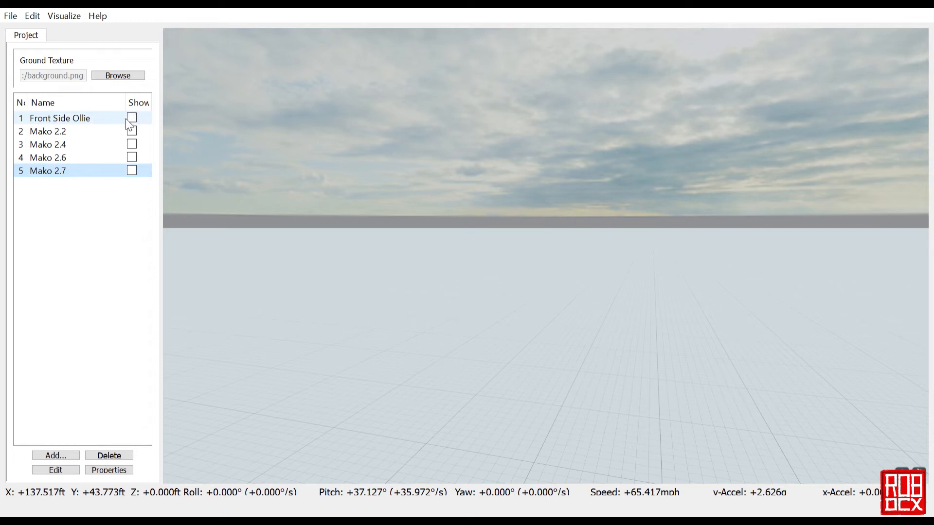
- Show the Front Side Ollie track and bring up its anchor and force sections for editing
left_click(132, 118)
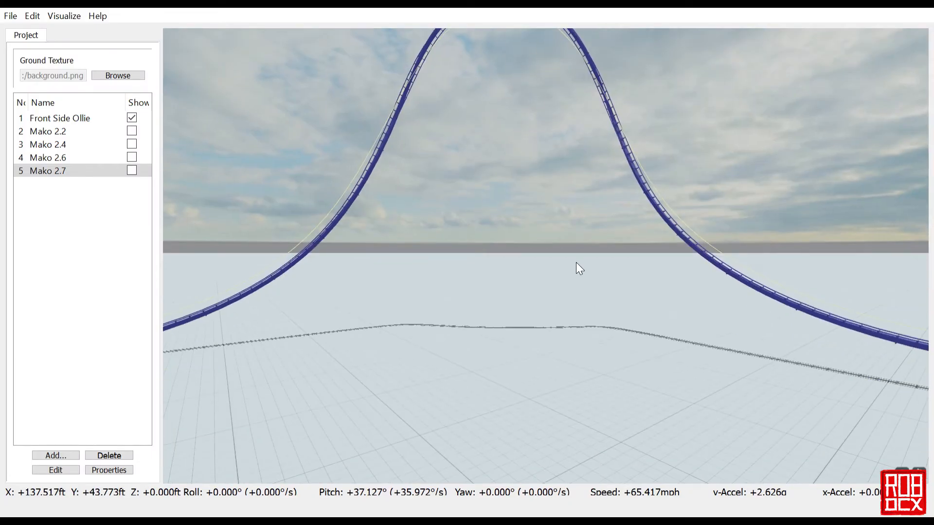
left_click(58, 117)
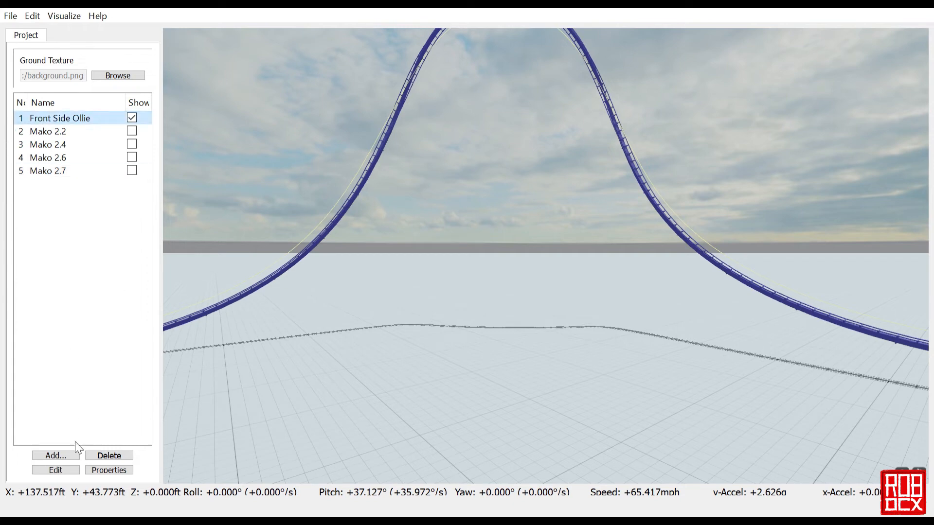
double_click(59, 117)
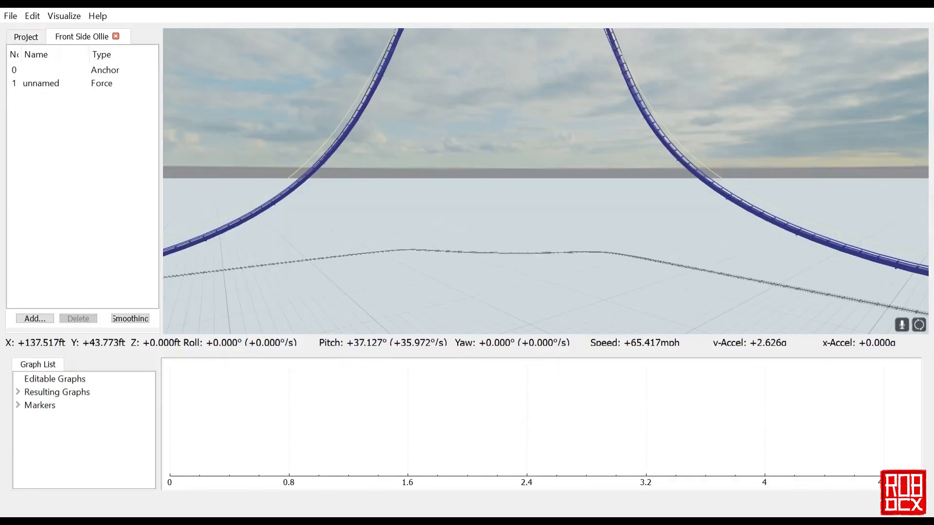